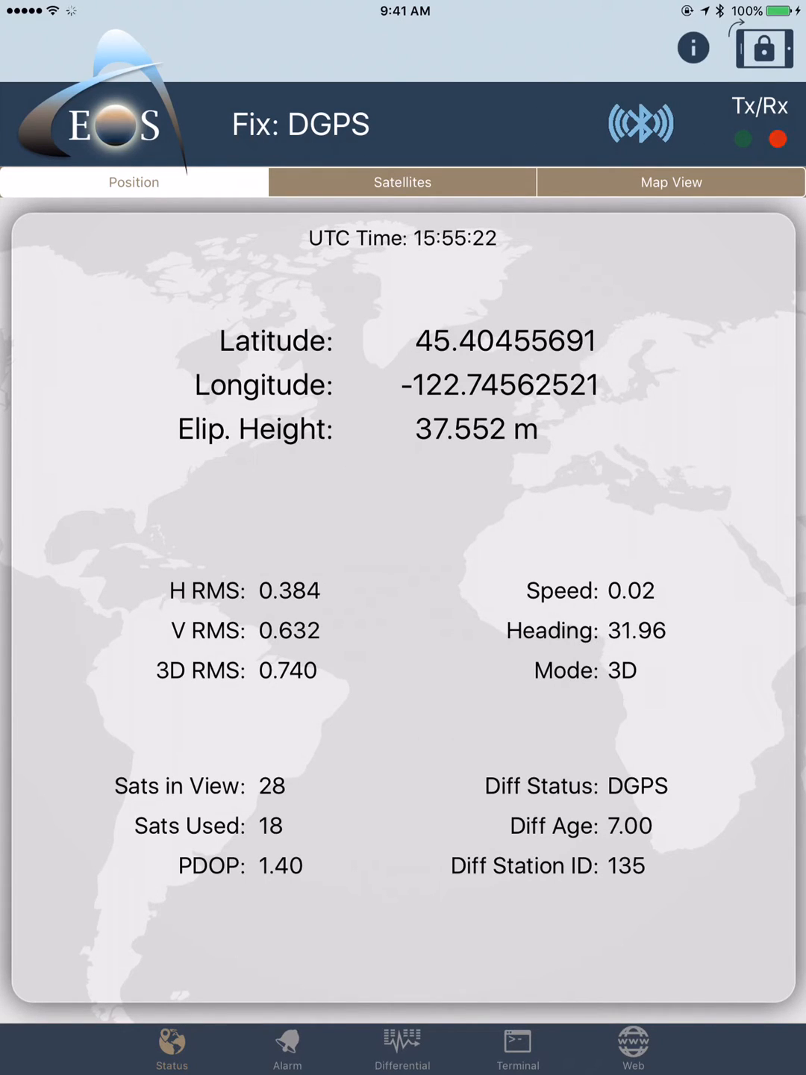
Step: Open the Differential corrections settings to reach the NTRIP caster configuration
{"action": "left_click", "coordinate": [401, 1045]}
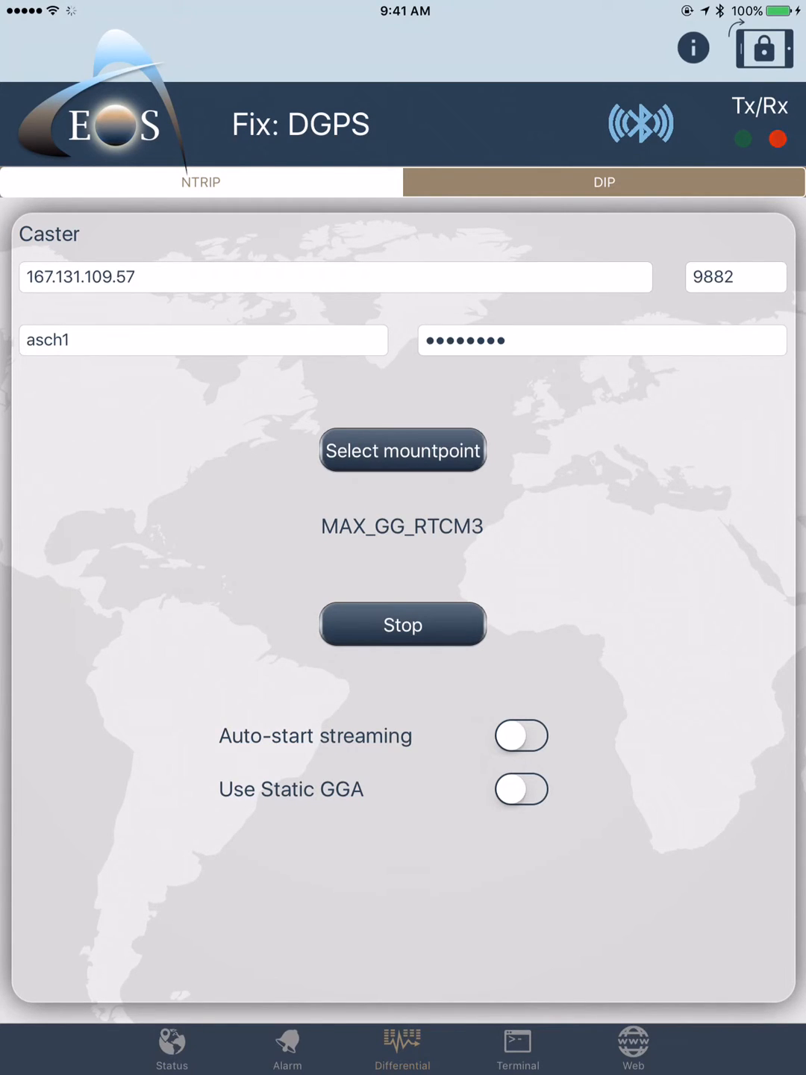
{"action": "left_click", "coordinate": [403, 451]}
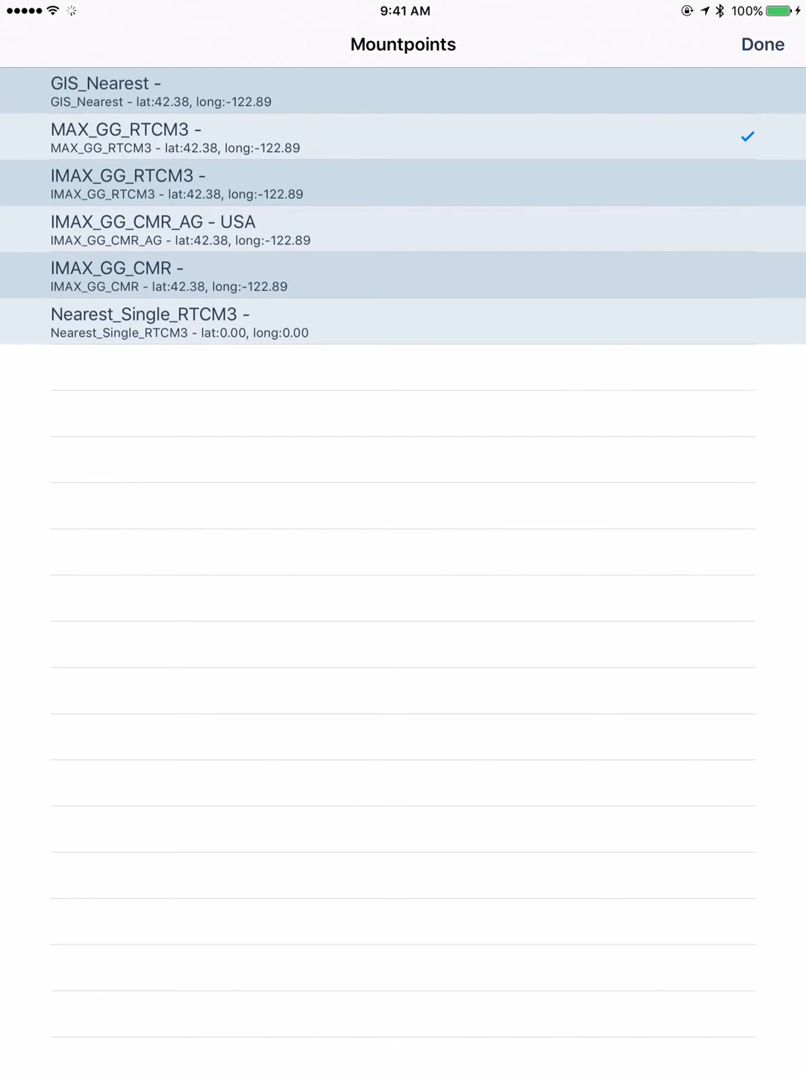
{"action": "left_click", "coordinate": [761, 44]}
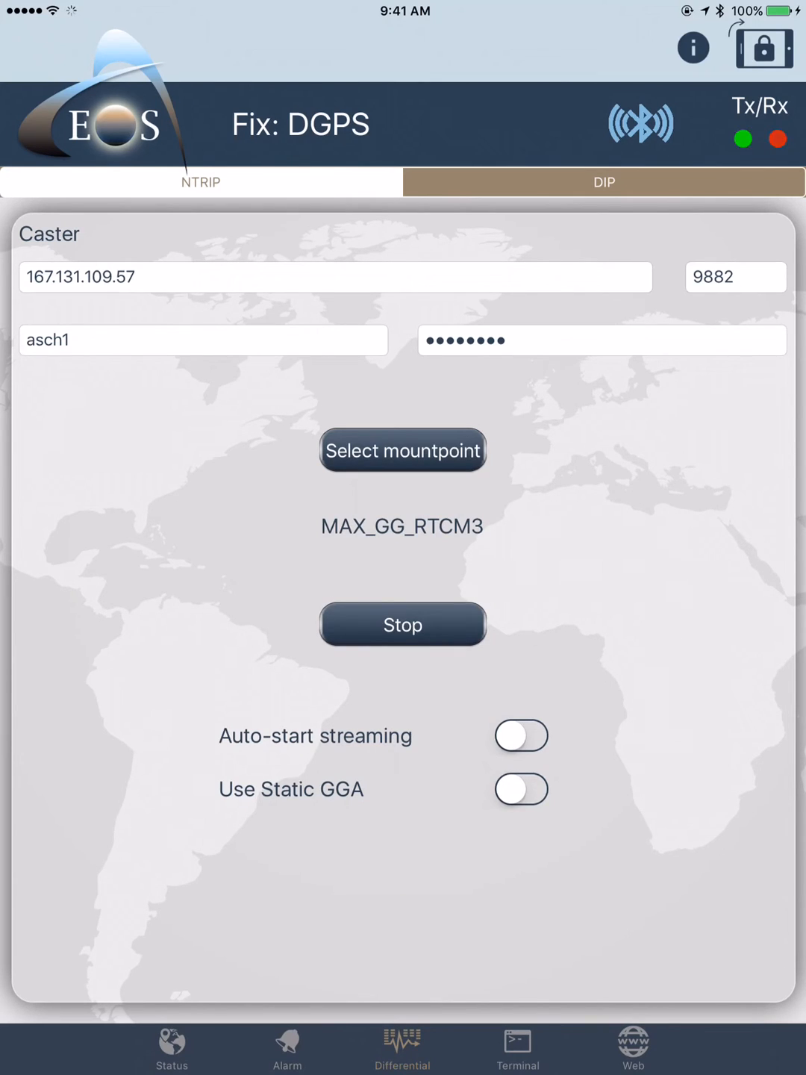
Step: Return to the Status position readout from the bottom bar
{"action": "left_click", "coordinate": [170, 1045]}
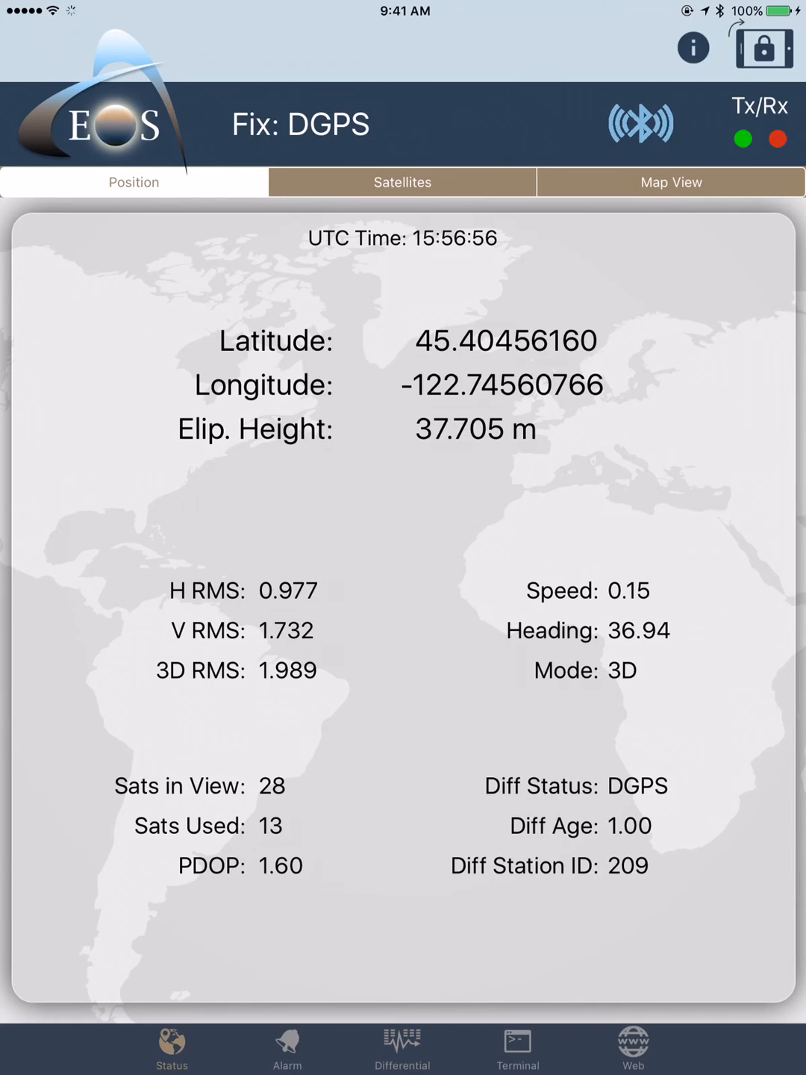